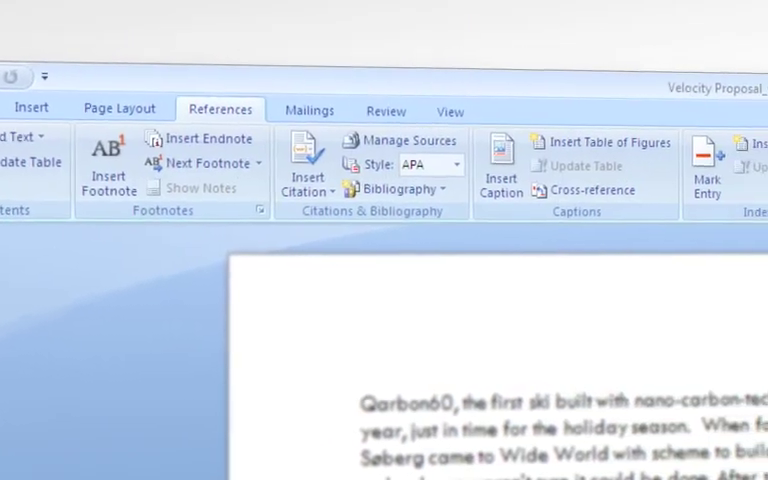
# Switch the Velocity Proposal ribbon to the Review tab for comments and change tracking.
pyautogui.click(239, 124)
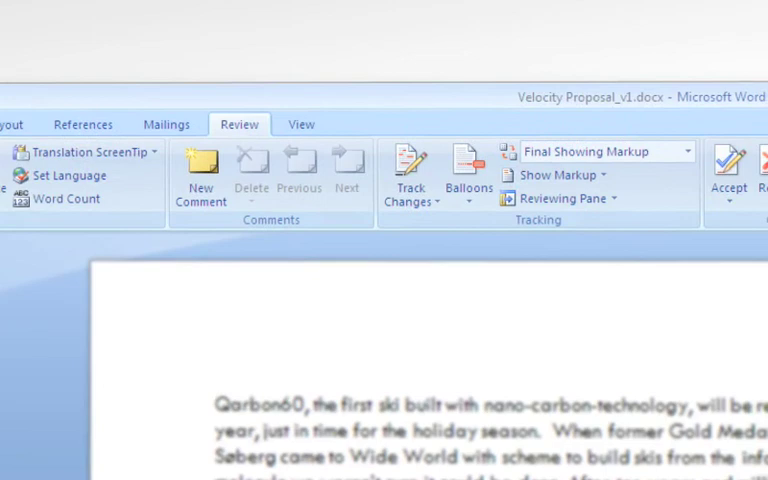
pyautogui.click(301, 124)
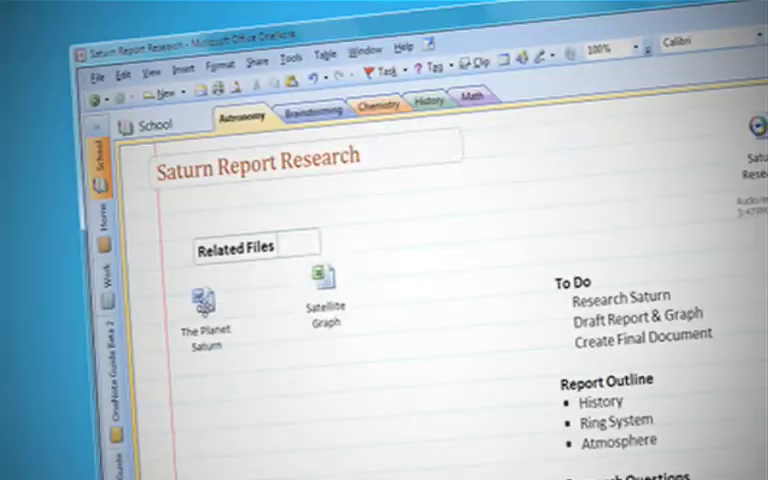
# Show the Page Layout tab for the HELIANTHUS cover page's setup, background and spacing.
pyautogui.click(200, 67)
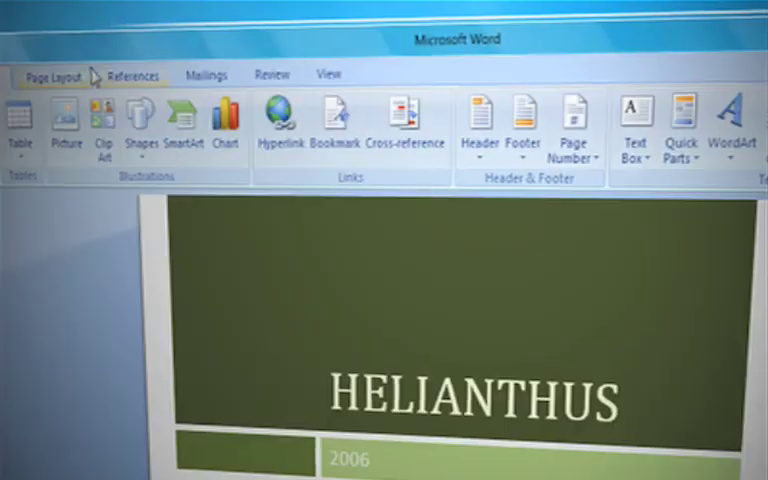
pyautogui.click(52, 75)
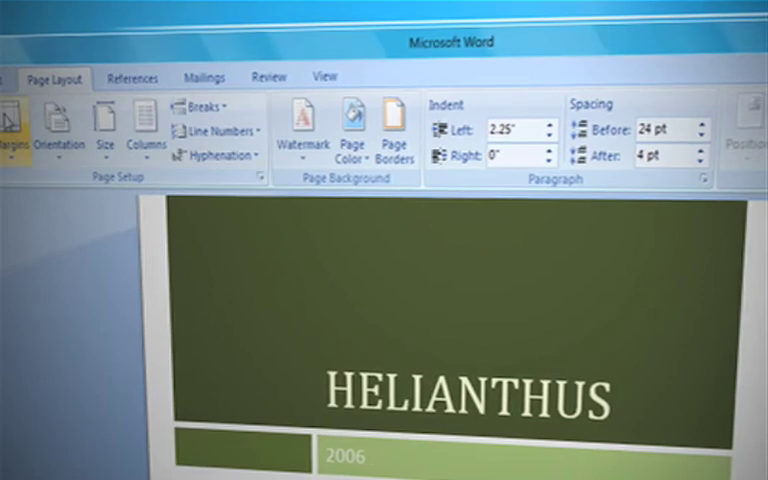